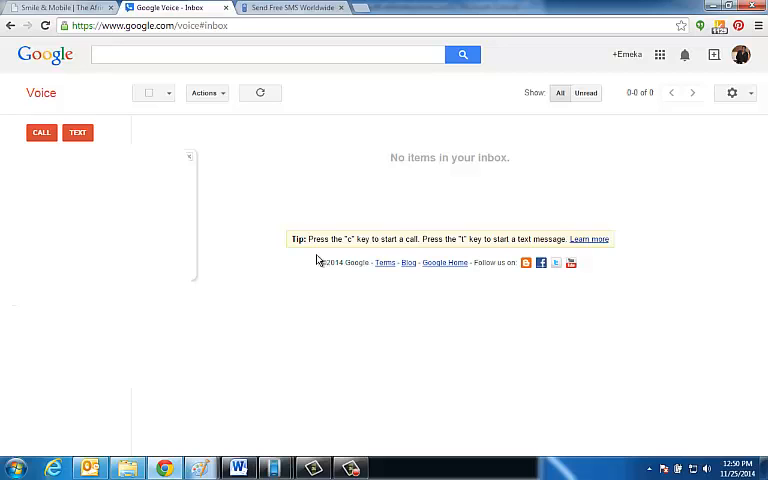
{"action": "mouse_move", "coordinate": [729, 156]}
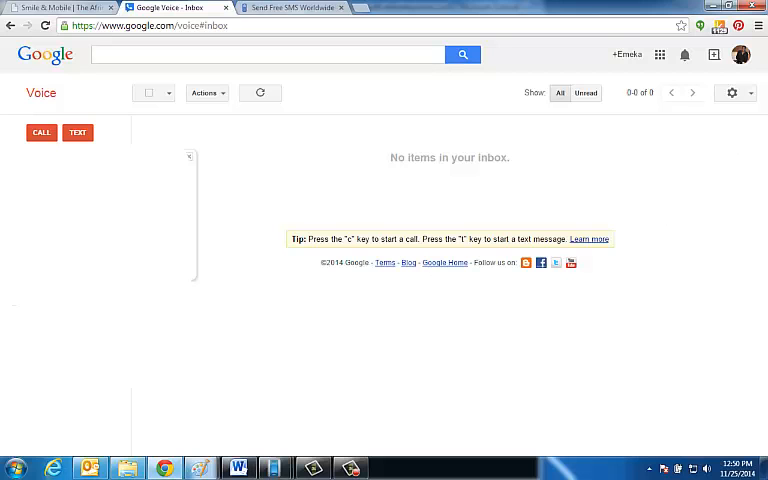
Start a new Google Voice text to the overseas number reading 'hello smileandmobile'.
{"action": "left_click", "coordinate": [77, 132]}
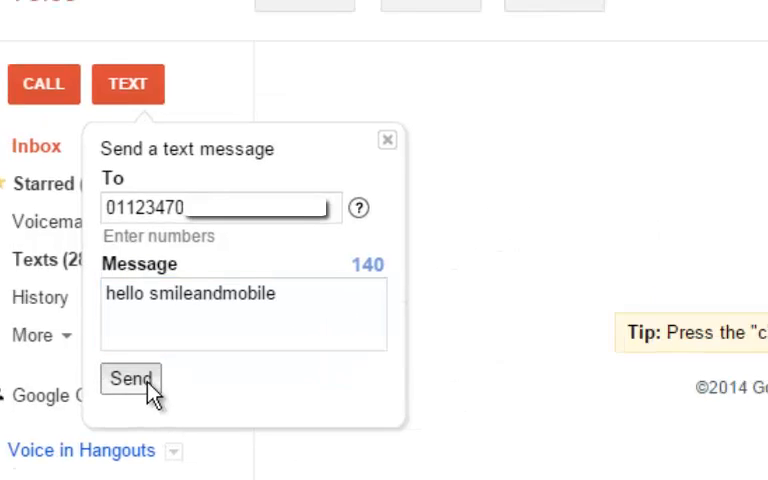
Send the text, which fails with a 'Destination not supported' error.
{"action": "left_click", "coordinate": [130, 380]}
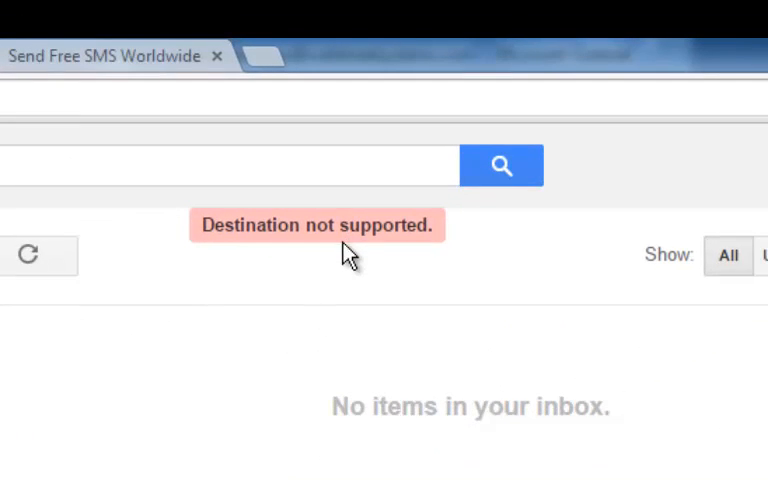
{"action": "mouse_move", "coordinate": [335, 272]}
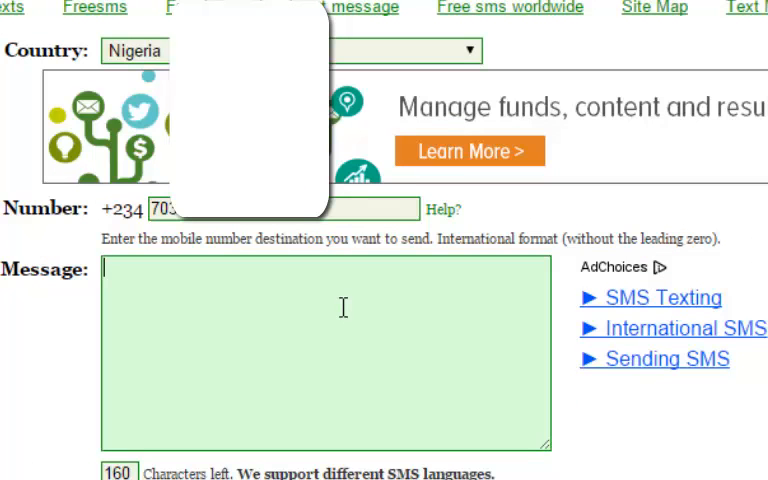
Enter the message 'Please visit smileandmobile.com' for the Nigerian recipient.
{"action": "type", "text": "Please"}
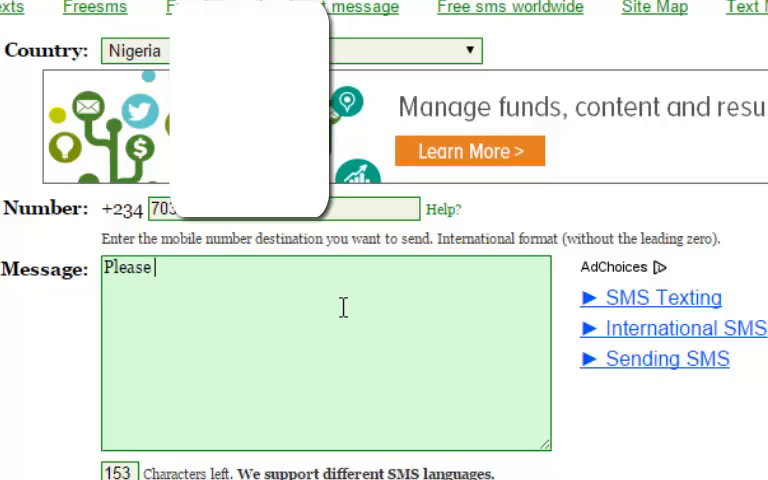
{"action": "type", "text": "visit smileandmob"}
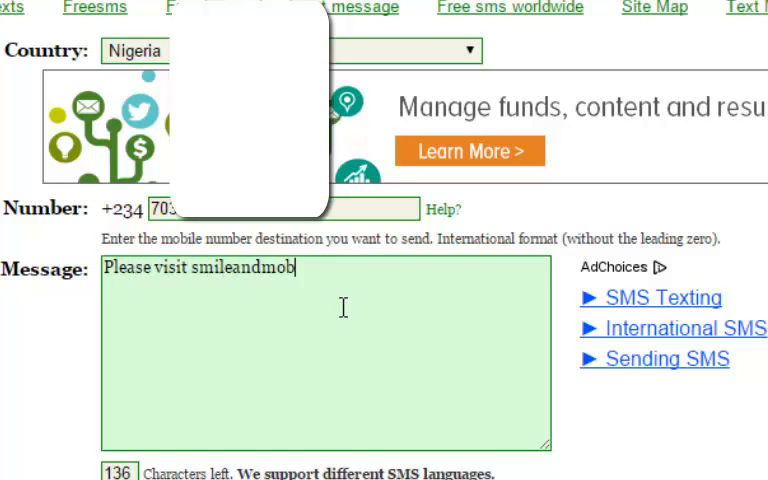
{"action": "type", "text": "ile.com"}
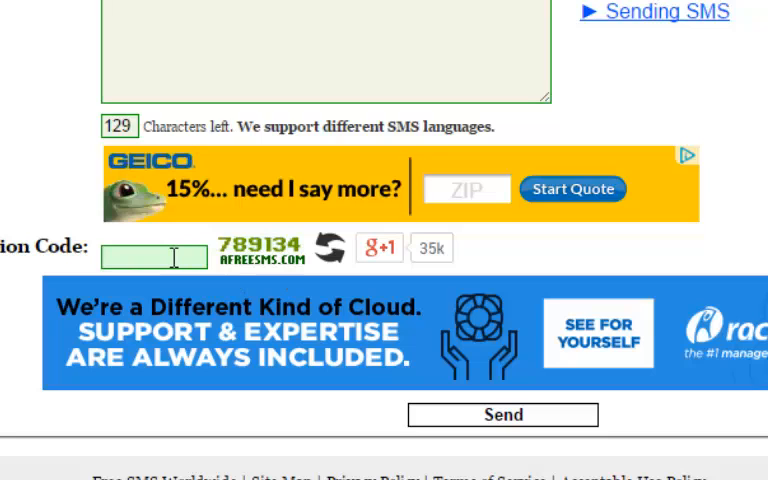
{"action": "type", "text": "789134"}
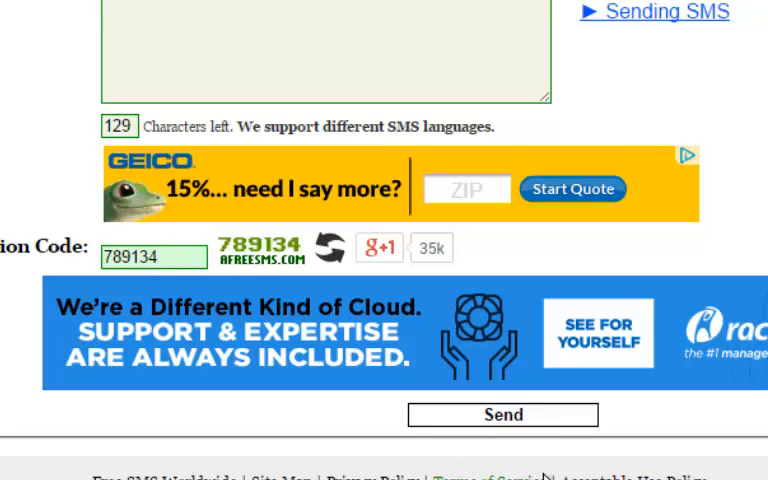
{"action": "left_click", "coordinate": [503, 414]}
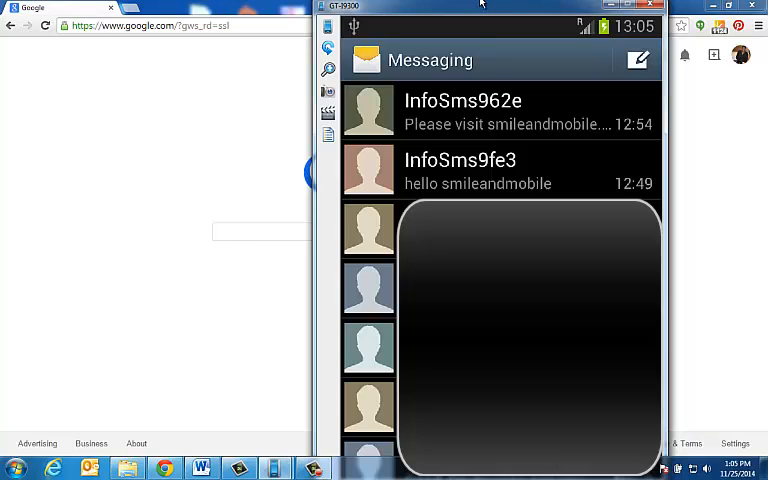
Open the InfoSms962e conversation on the mirrored phone showing the received message.
{"action": "left_click", "coordinate": [462, 110]}
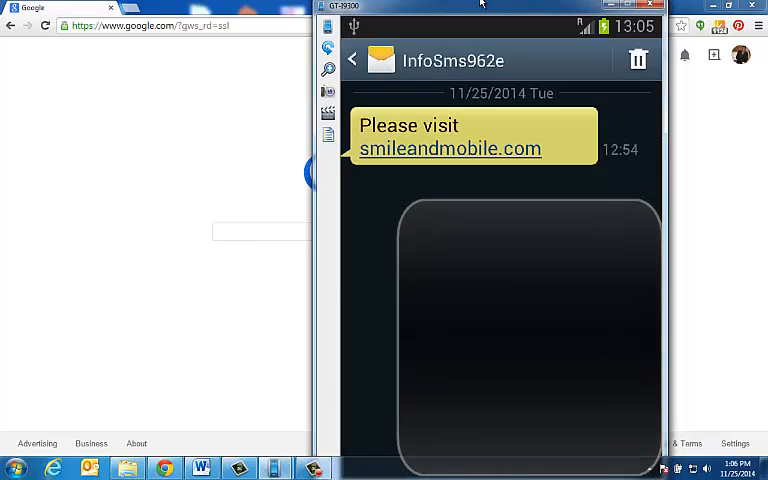